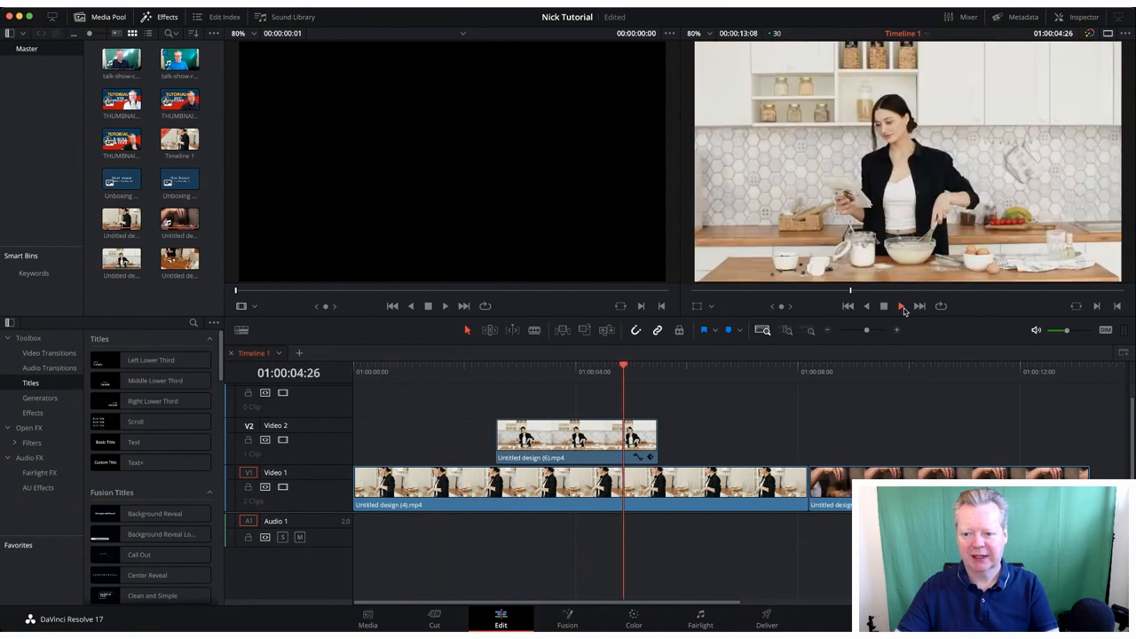
- Close the Media Pool and browse Effects > Titles, previewing Left Lower Third, Text and Text+
click(901, 305)
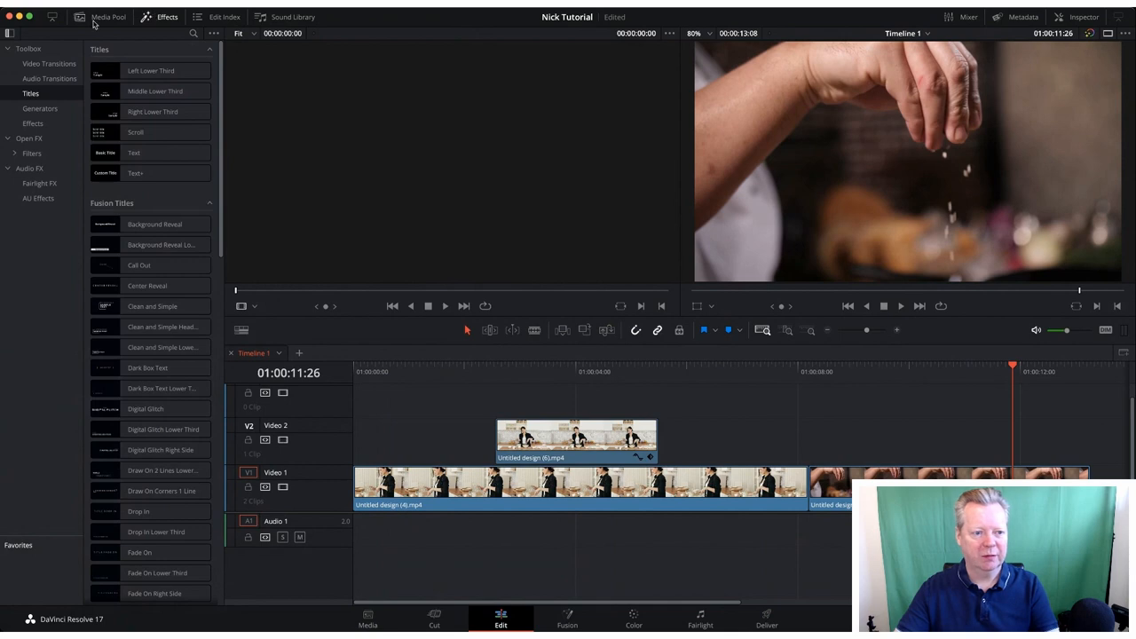
click(49, 78)
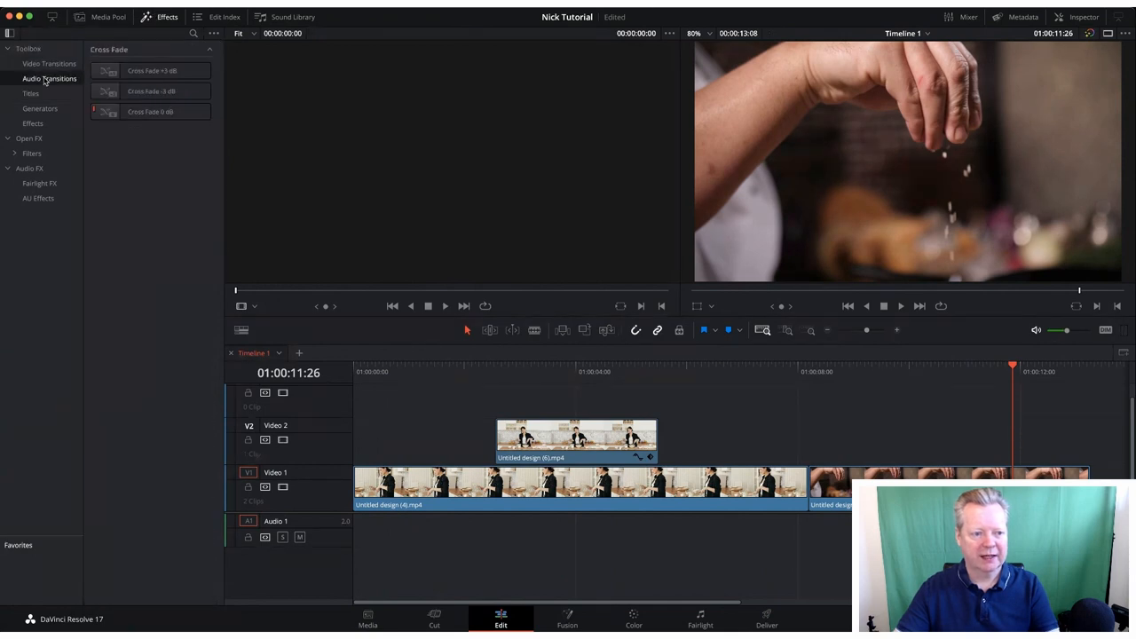
click(30, 93)
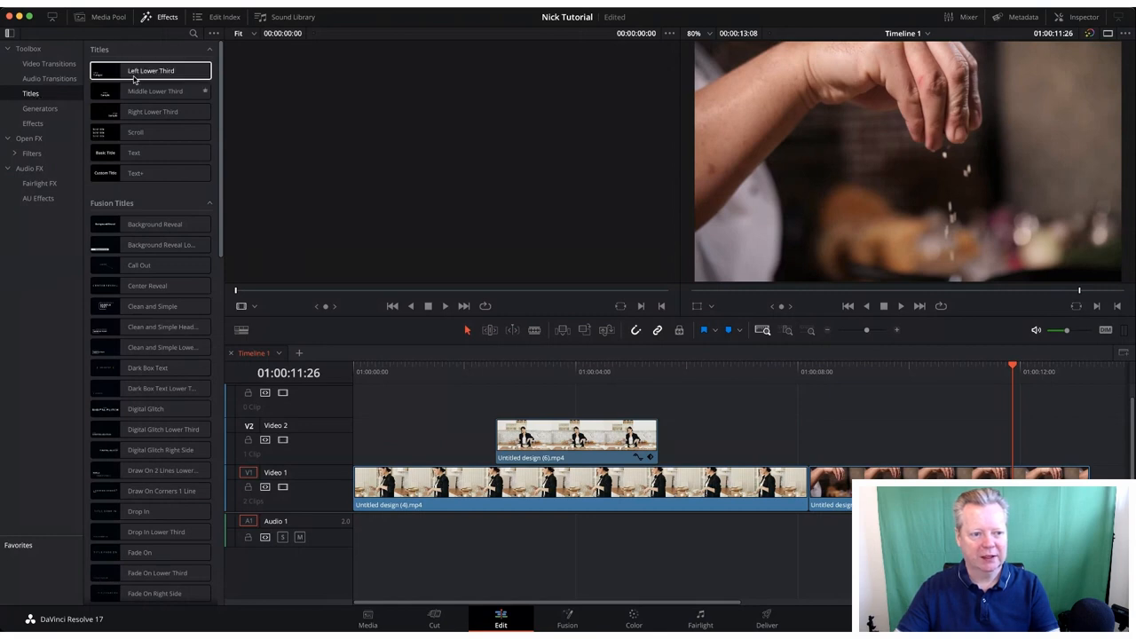
click(135, 131)
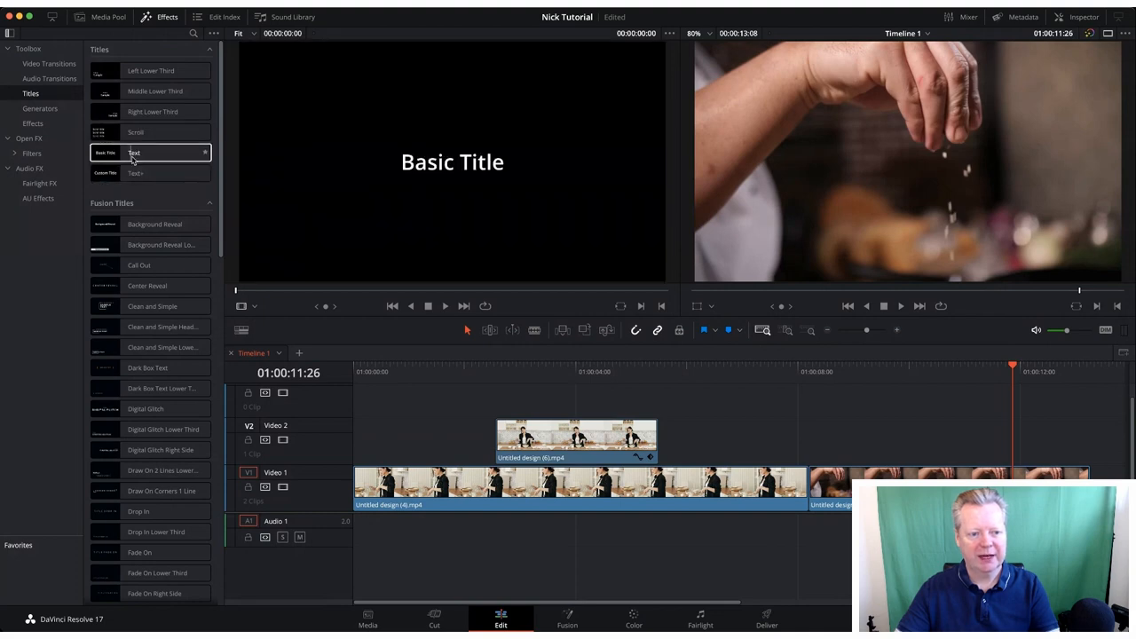
click(134, 172)
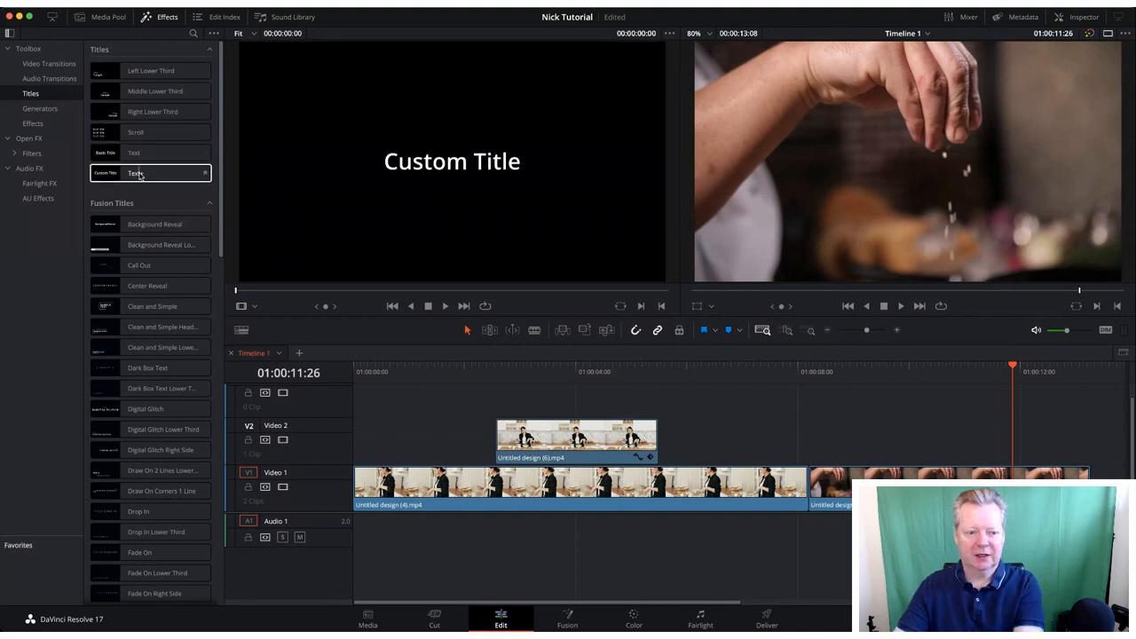
click(139, 172)
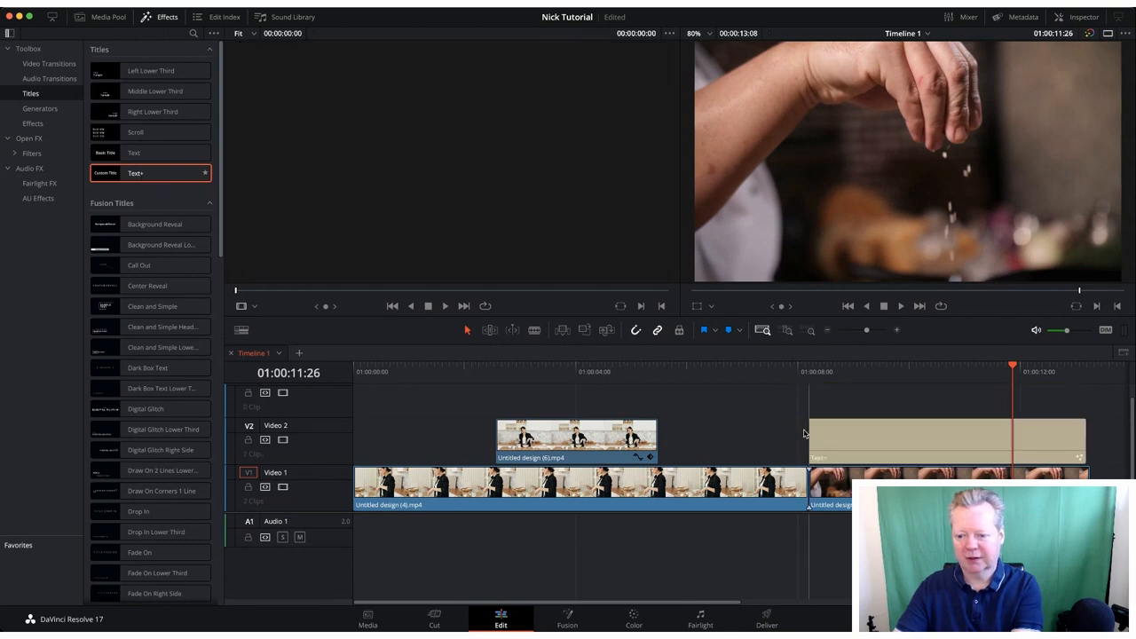
- Place the Text+ title on Video 2 over the later footage and show its Inspector properties
click(944, 440)
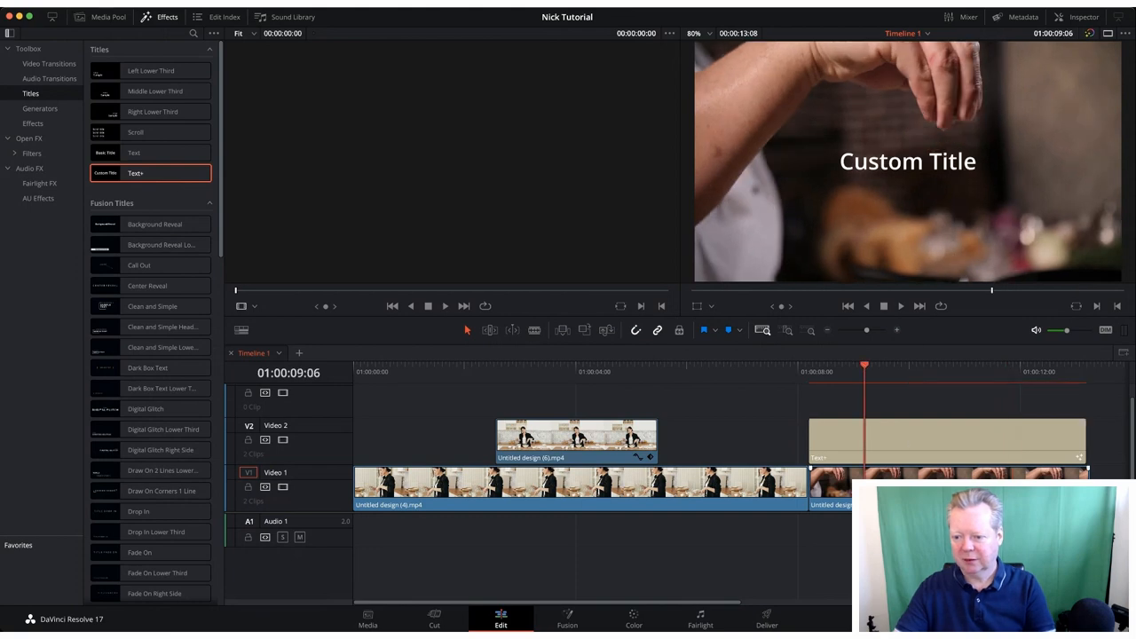
mouse_move(905, 323)
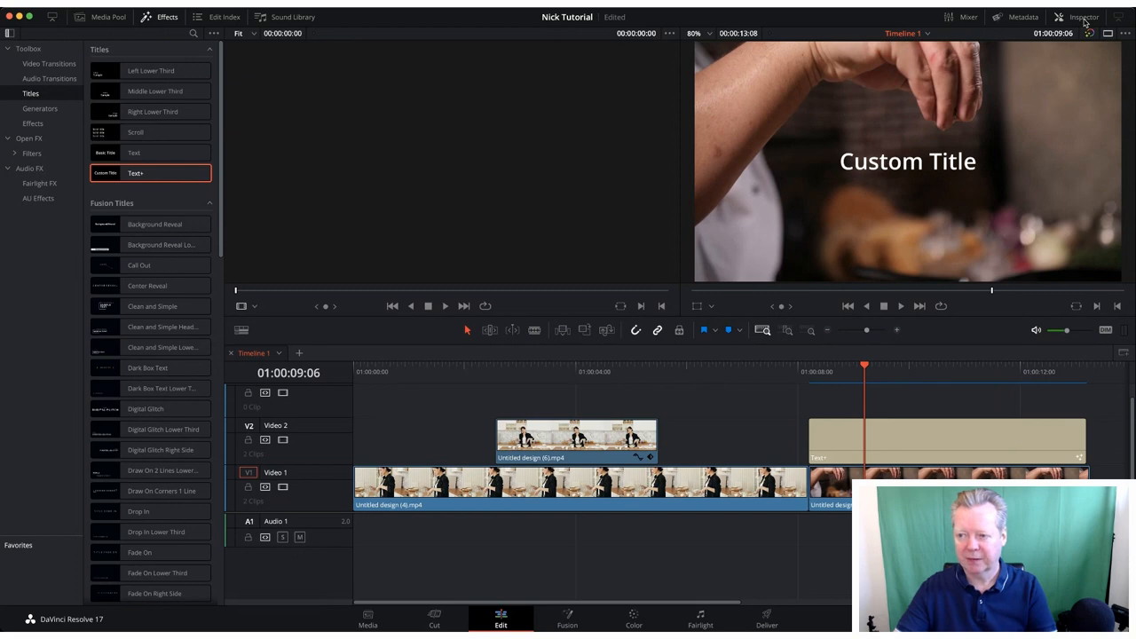
click(1082, 16)
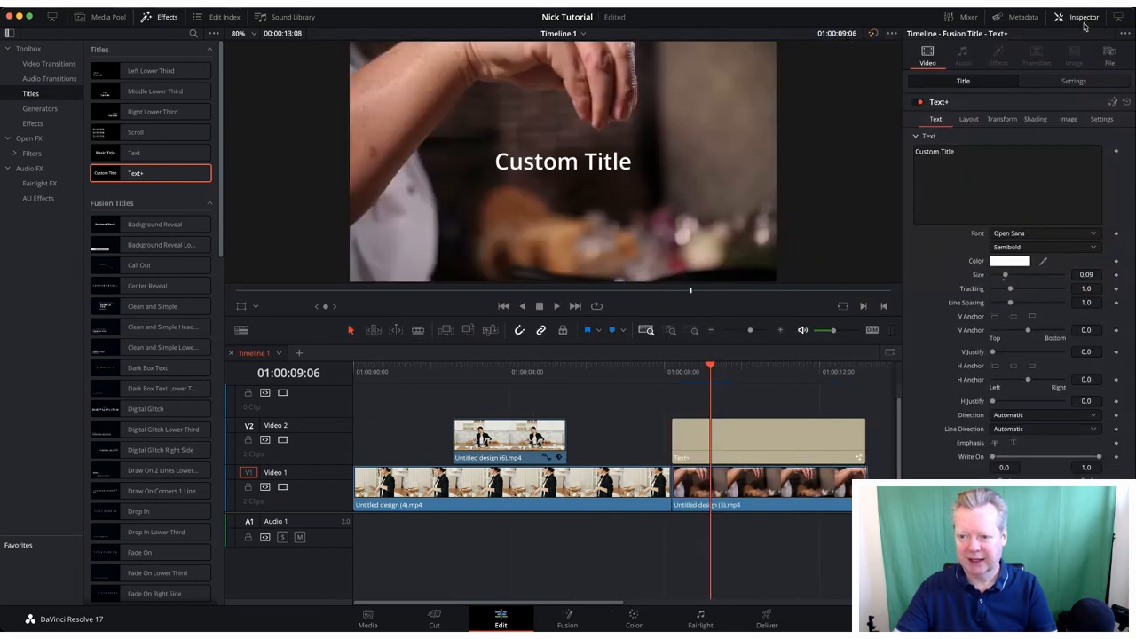
- Replace the title's wording with 'Add a pinch of salt'
click(975, 150)
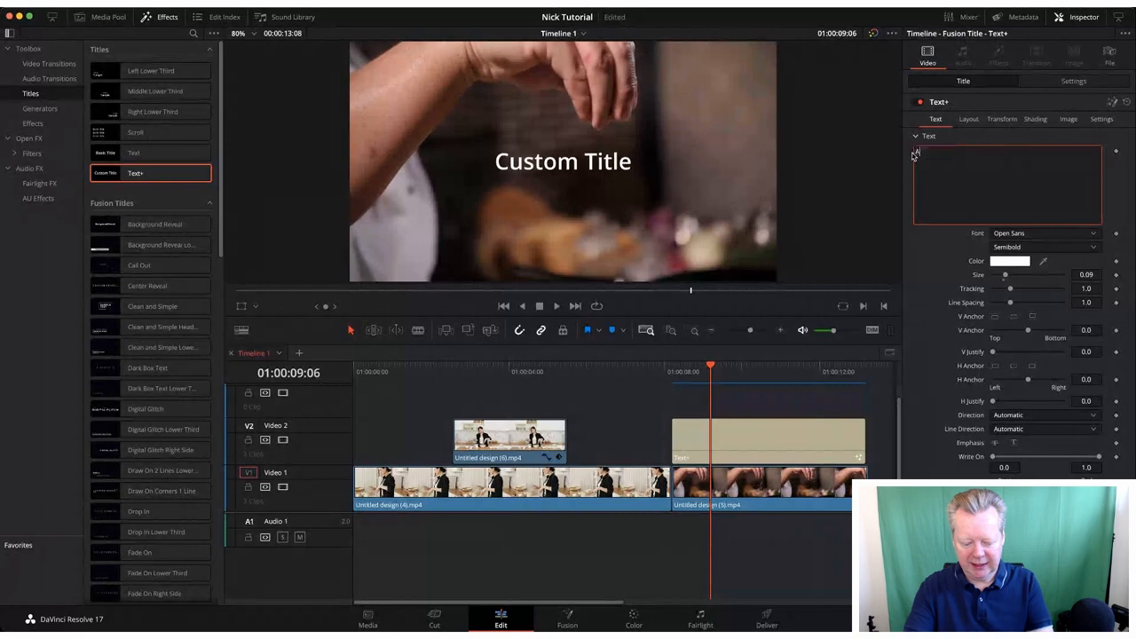
text(Add A)
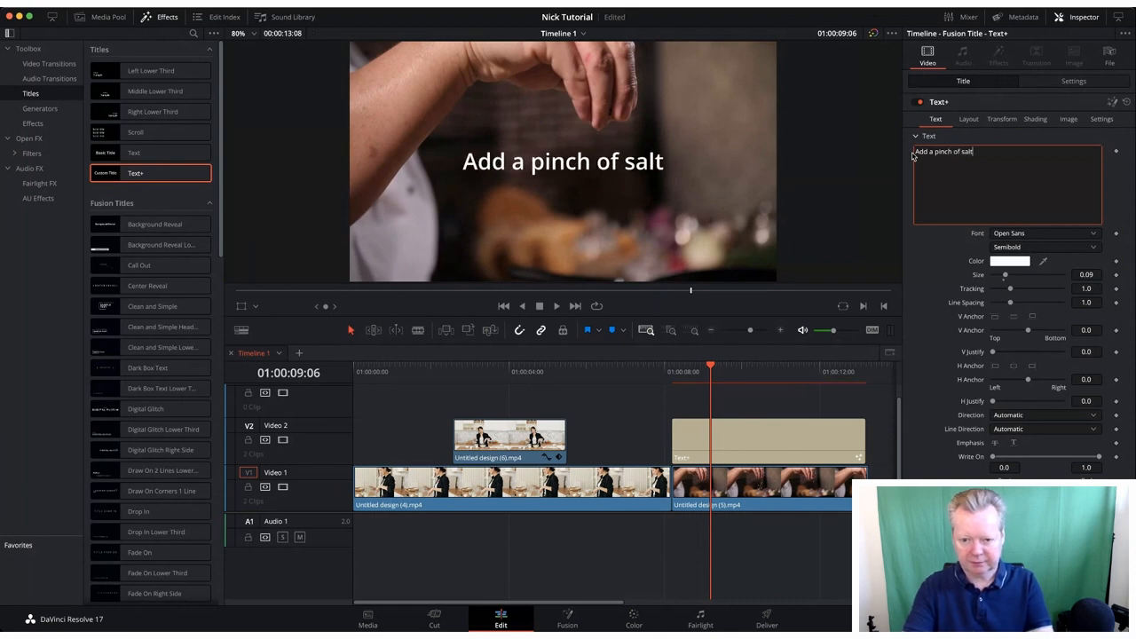
mouse_move(1015, 181)
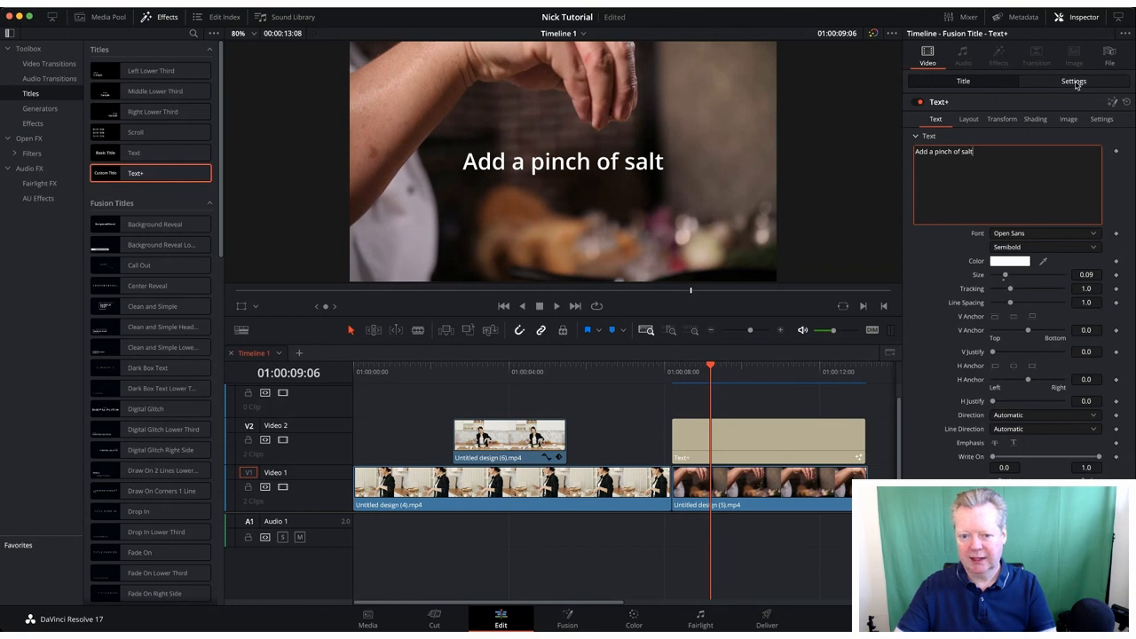
click(1072, 82)
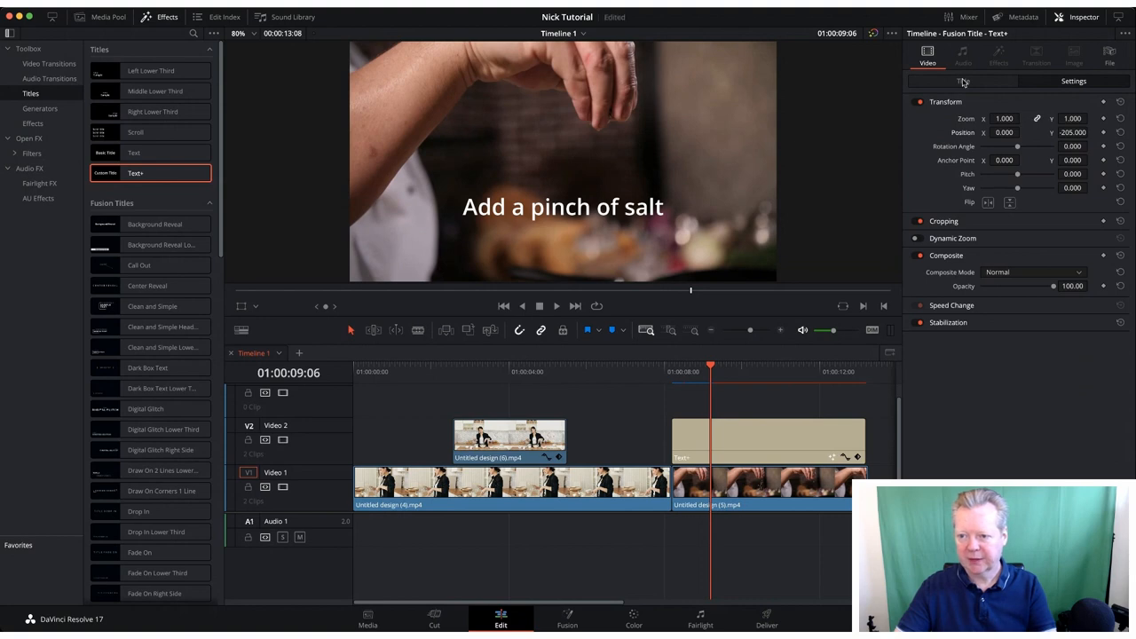
click(962, 82)
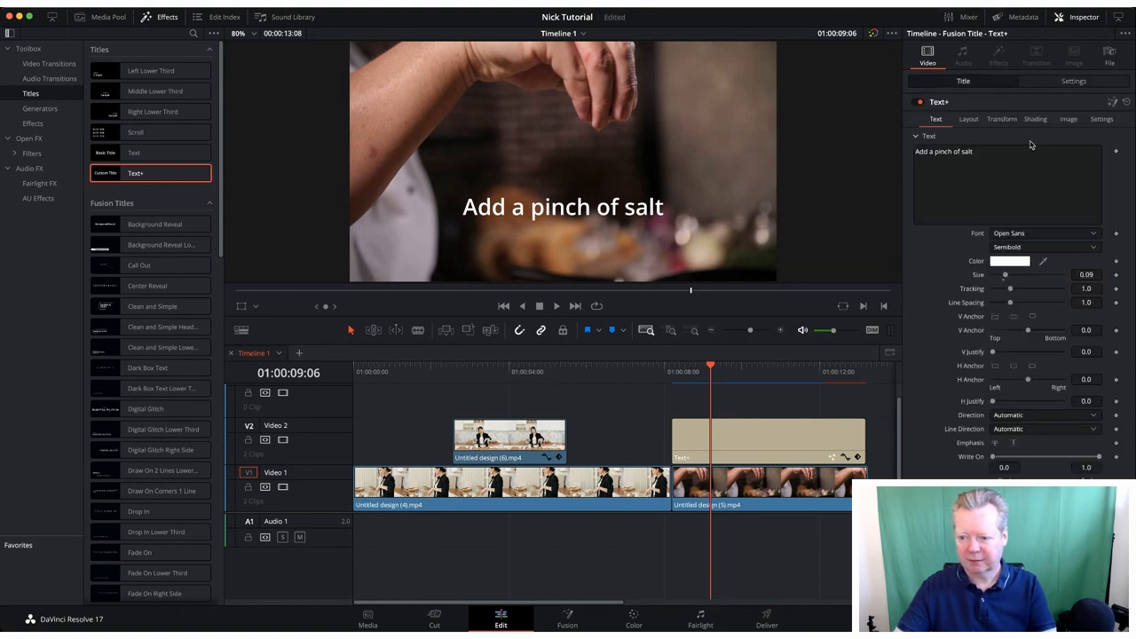
mouse_move(1052, 238)
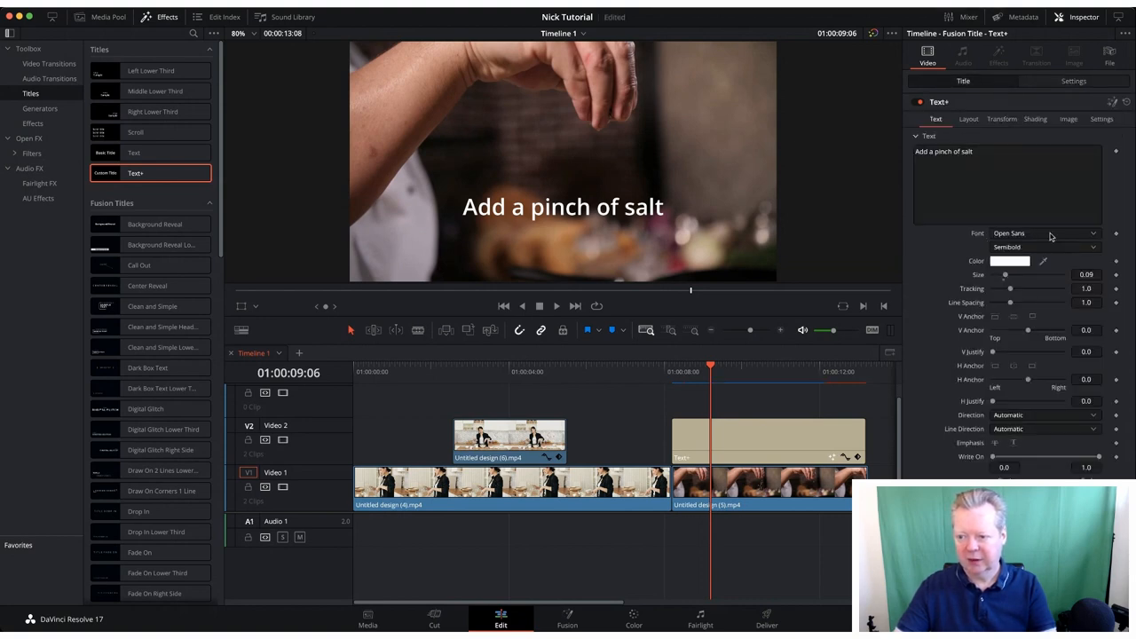
- Style the salt title in Semibold Italic and enlarge it to about 0.11
click(1044, 247)
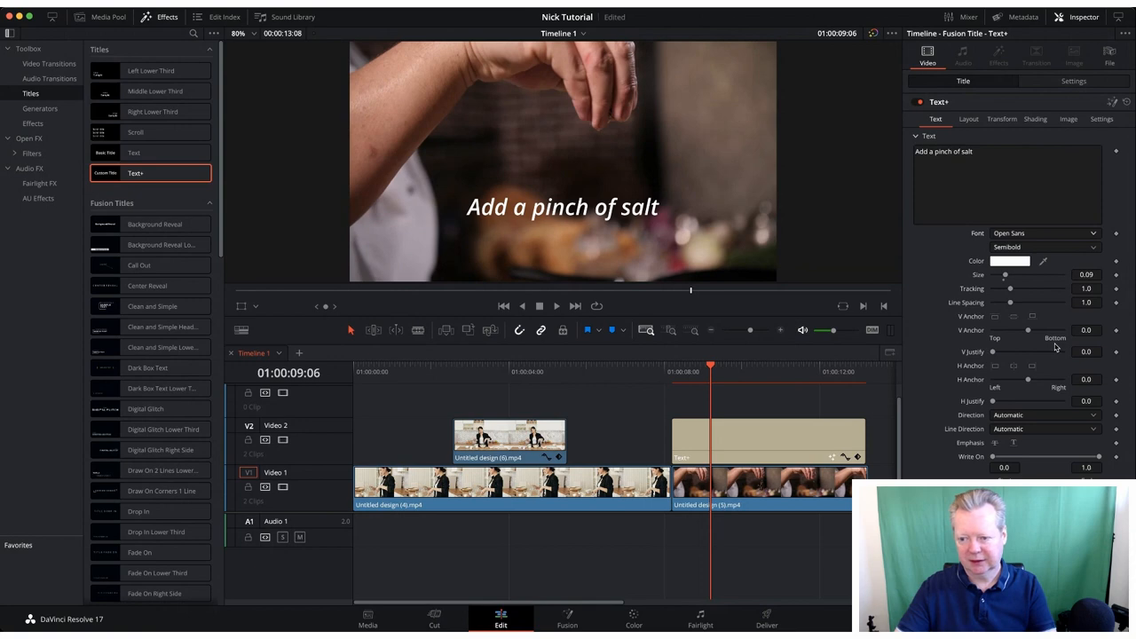
click(1047, 246)
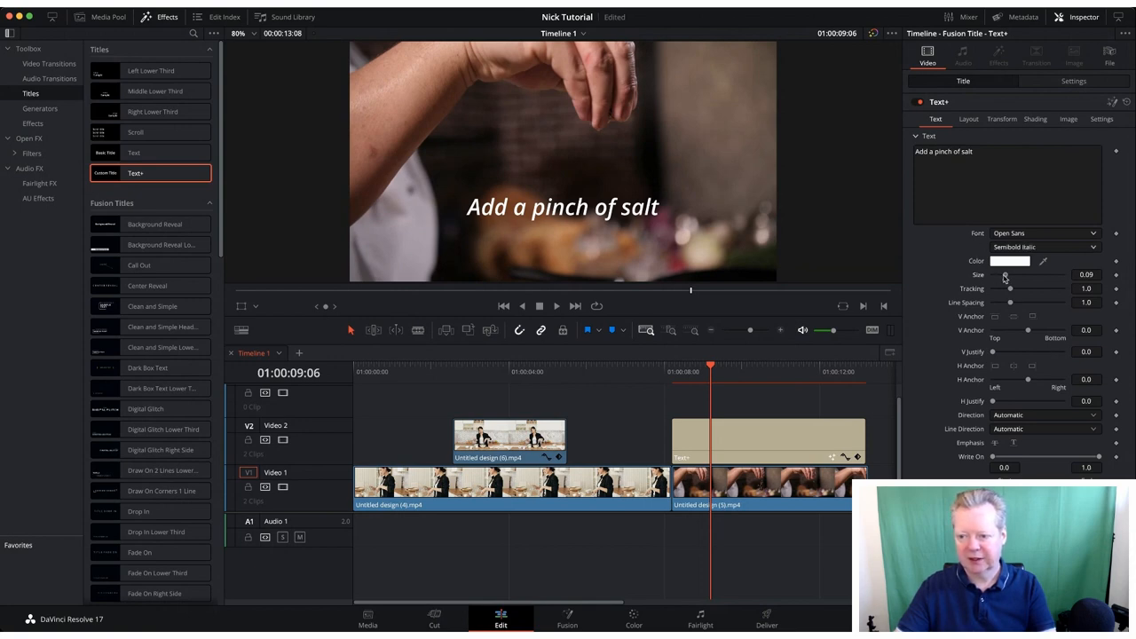
drag(1008, 281, 1008, 281)
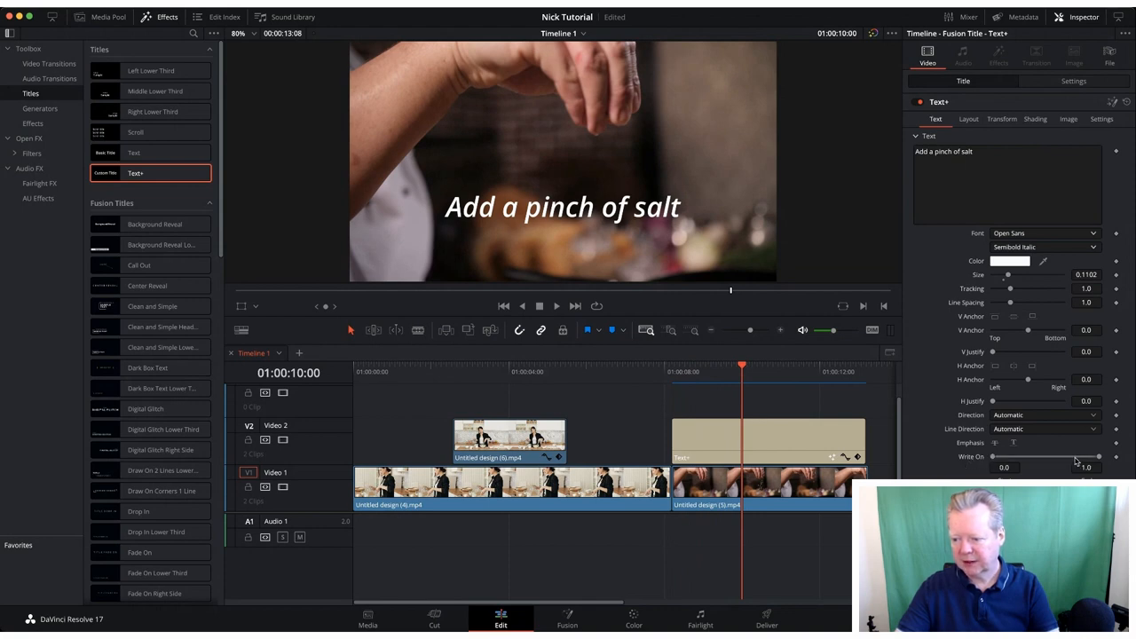
mouse_move(1116, 459)
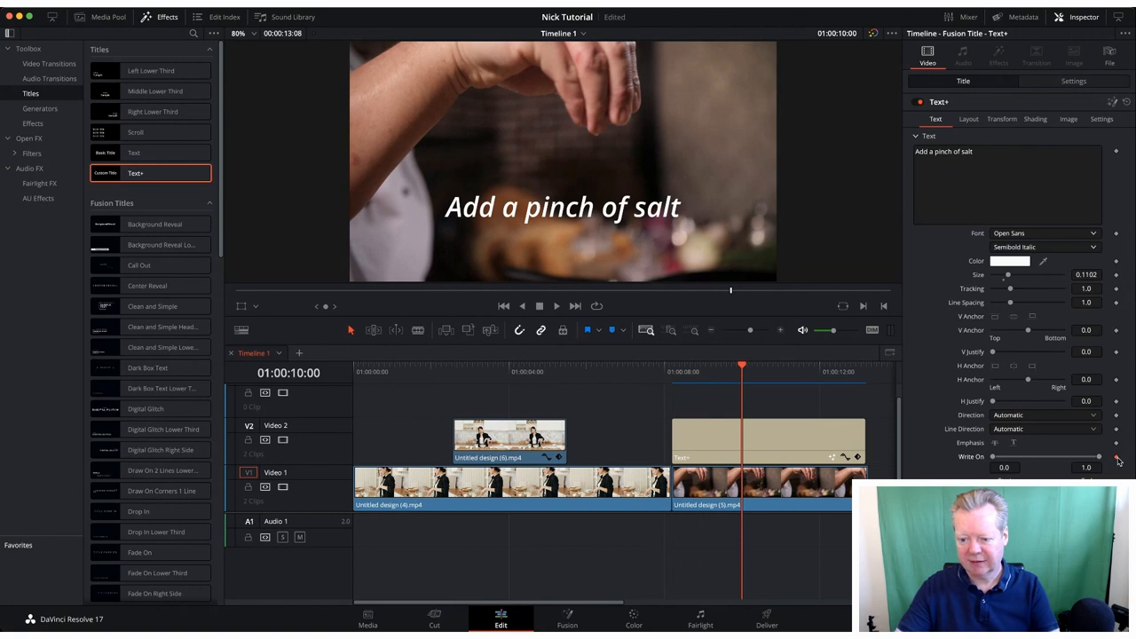
mouse_move(746, 402)
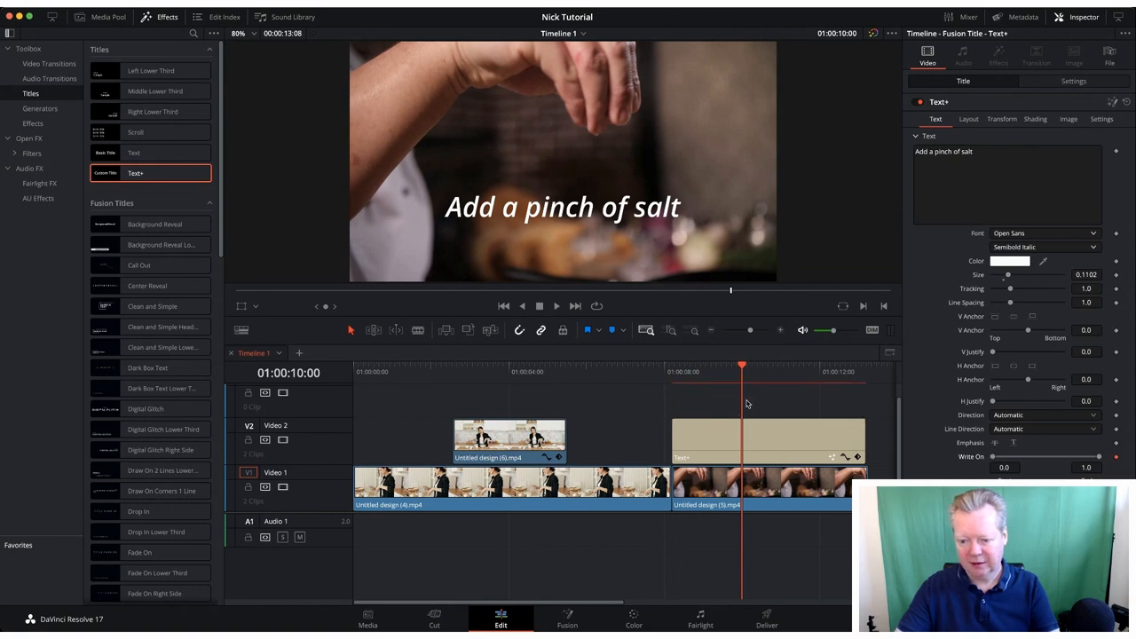
mouse_move(501, 315)
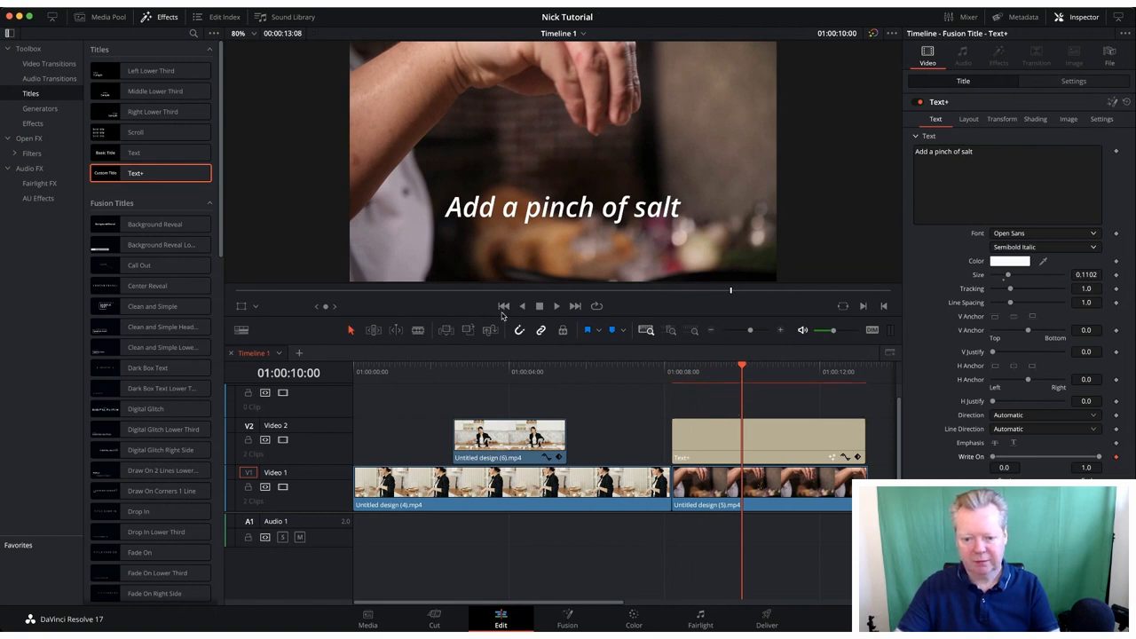
- Animate the salt title's Write On end from 0 to full and play back from its start
click(504, 305)
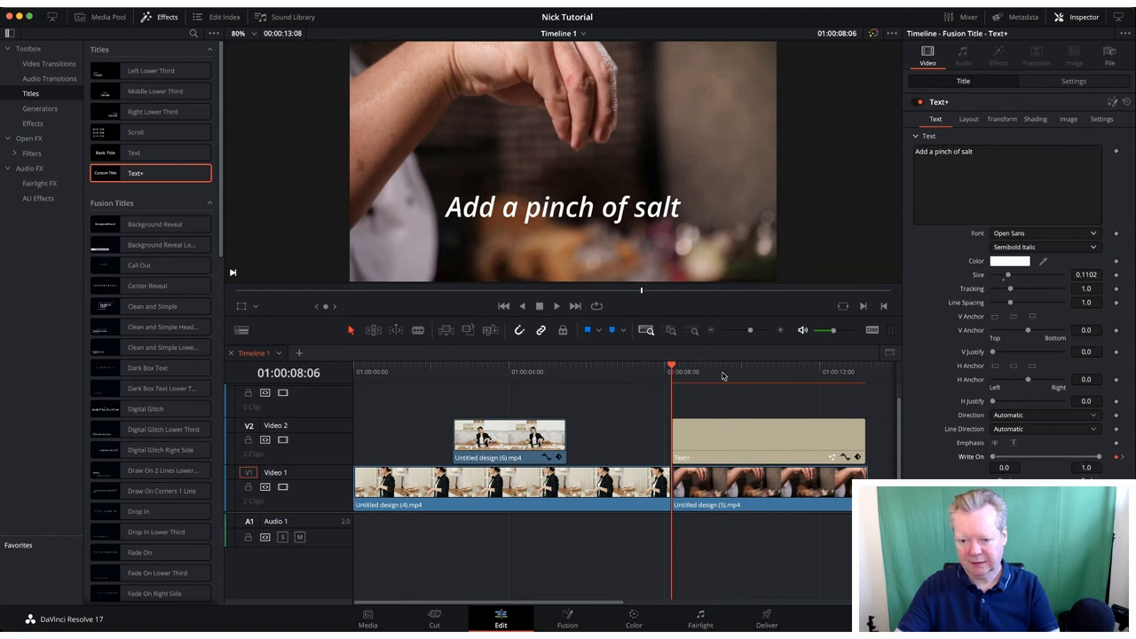
mouse_move(929, 396)
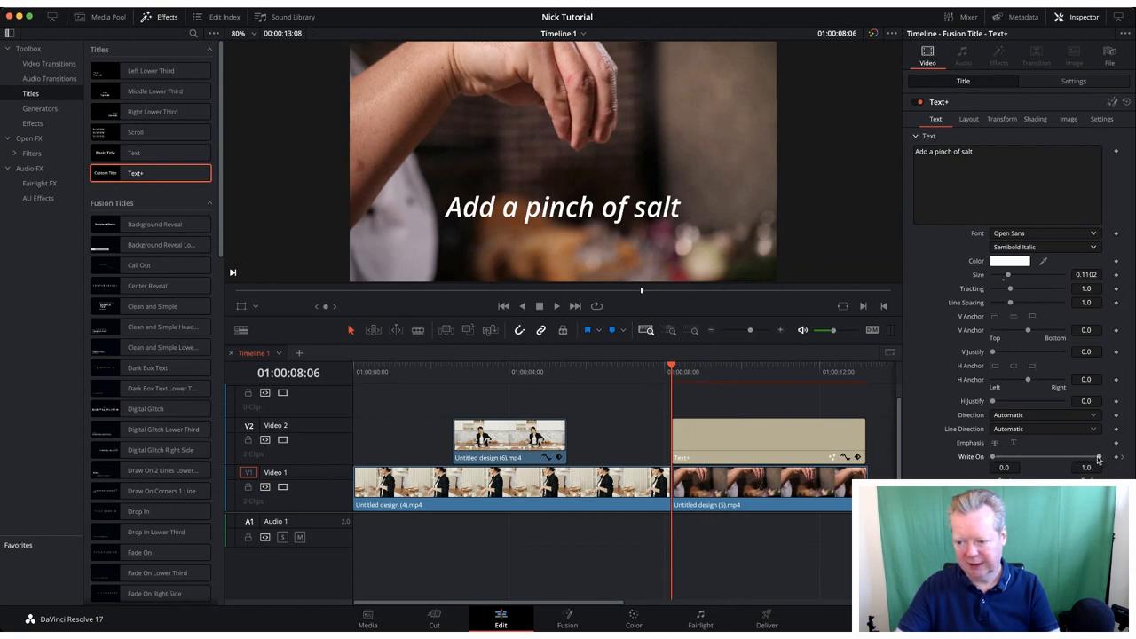
drag(1100, 456, 1065, 456)
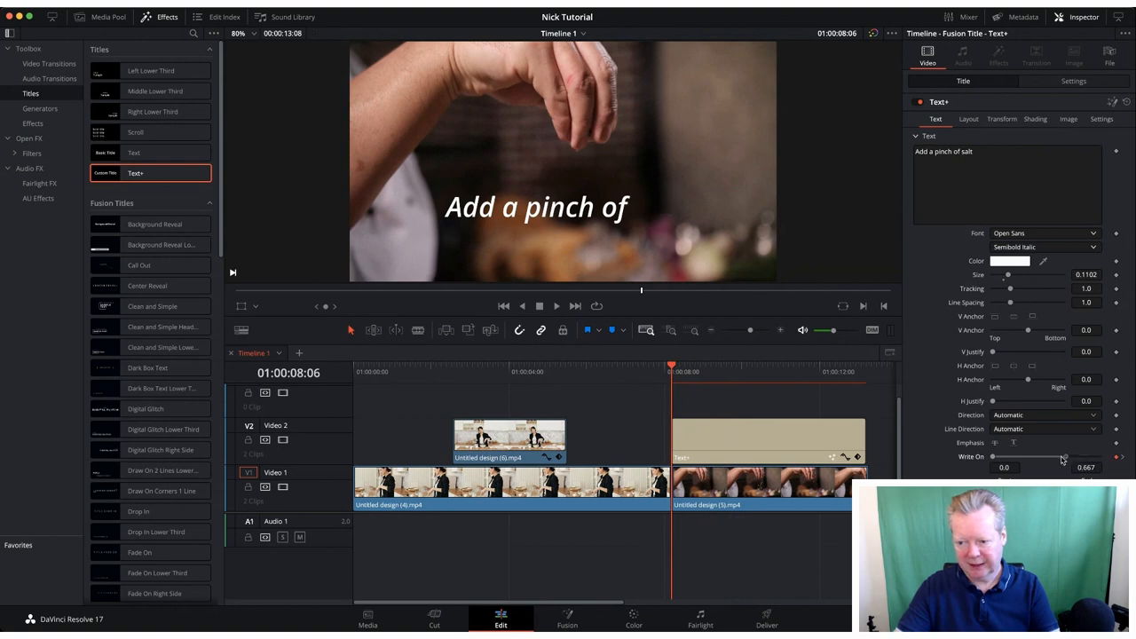
drag(1063, 456, 1001, 456)
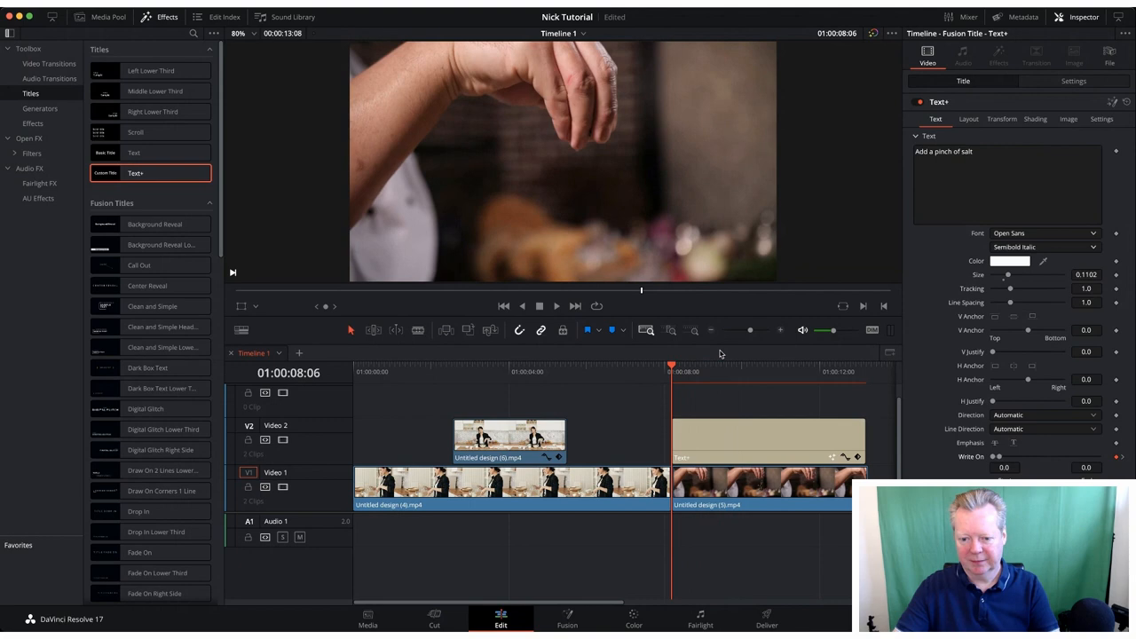
click(640, 371)
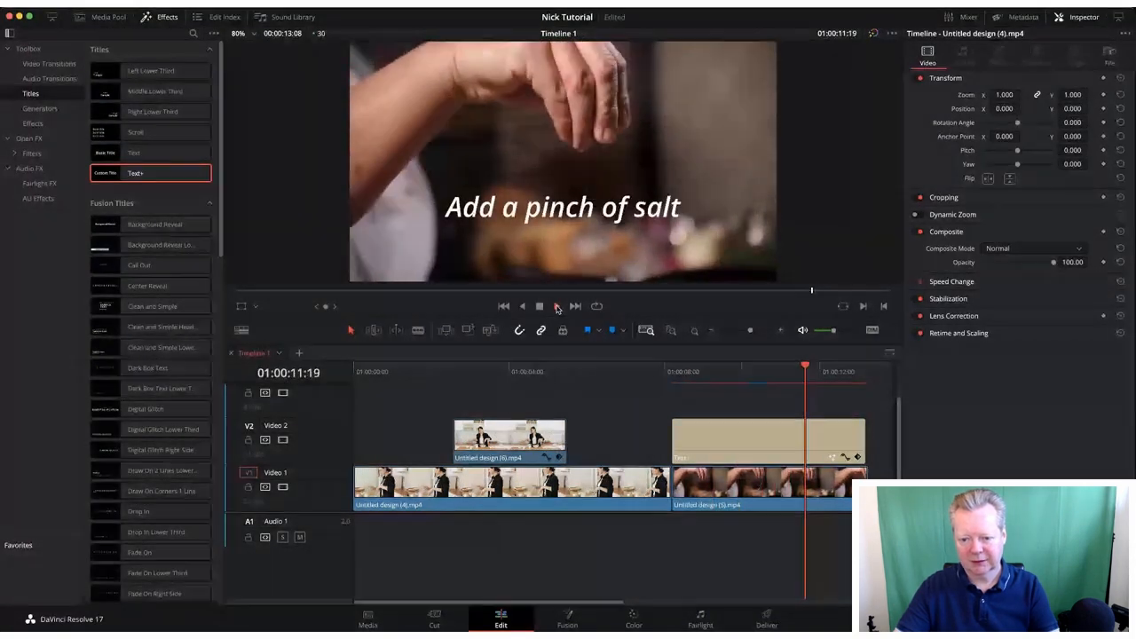
- Stop playback and select the new second Text+ title clip above the salt title
click(766, 458)
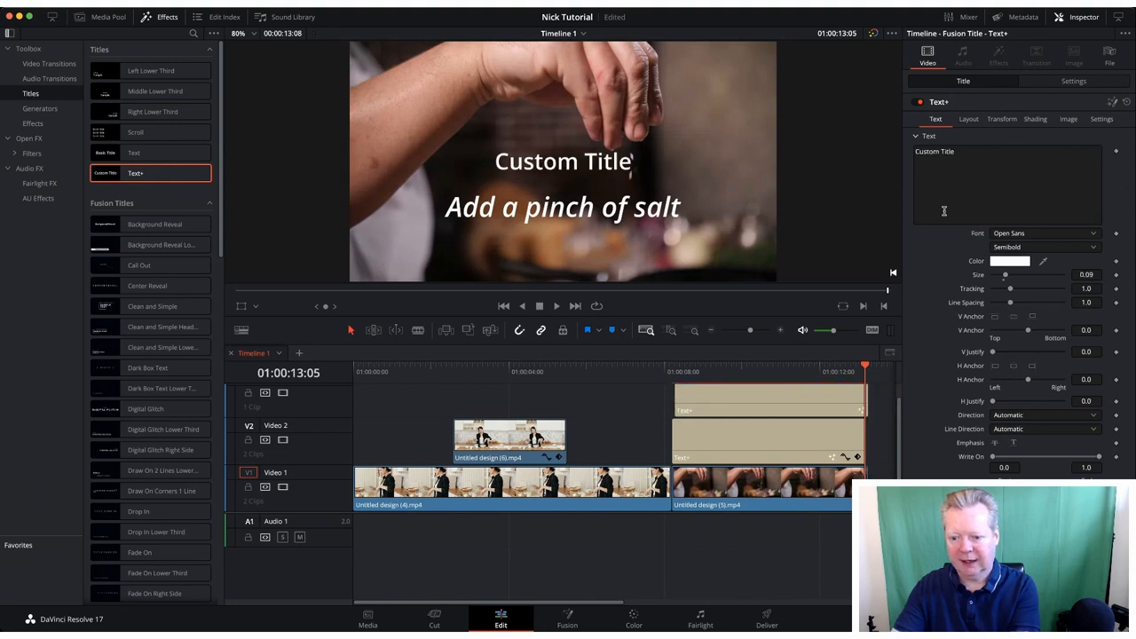
click(766, 397)
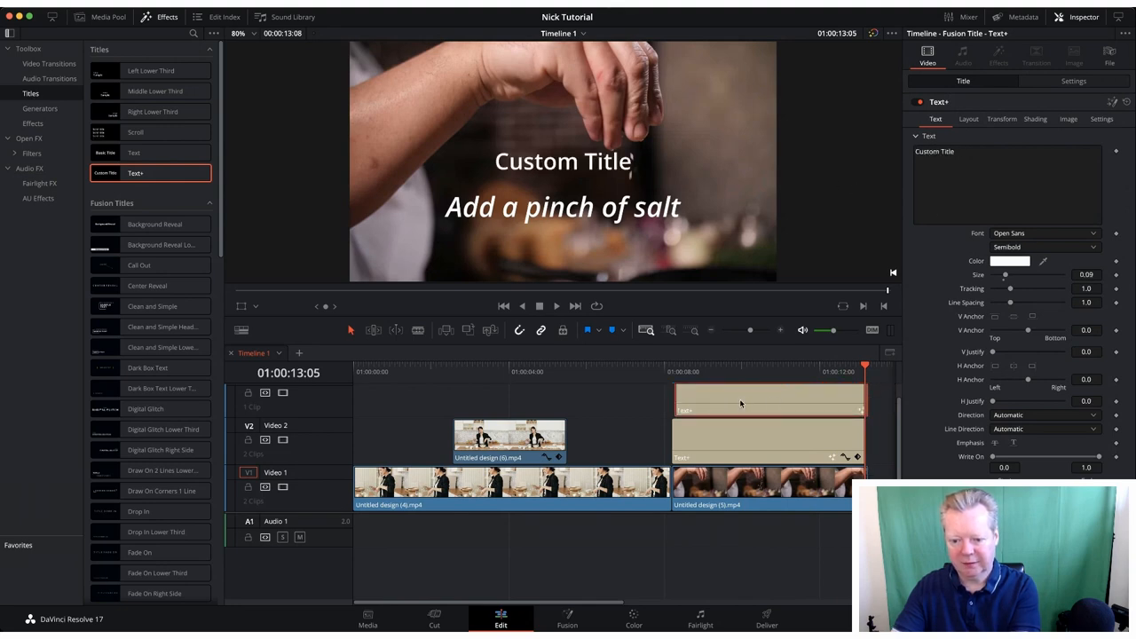
click(766, 399)
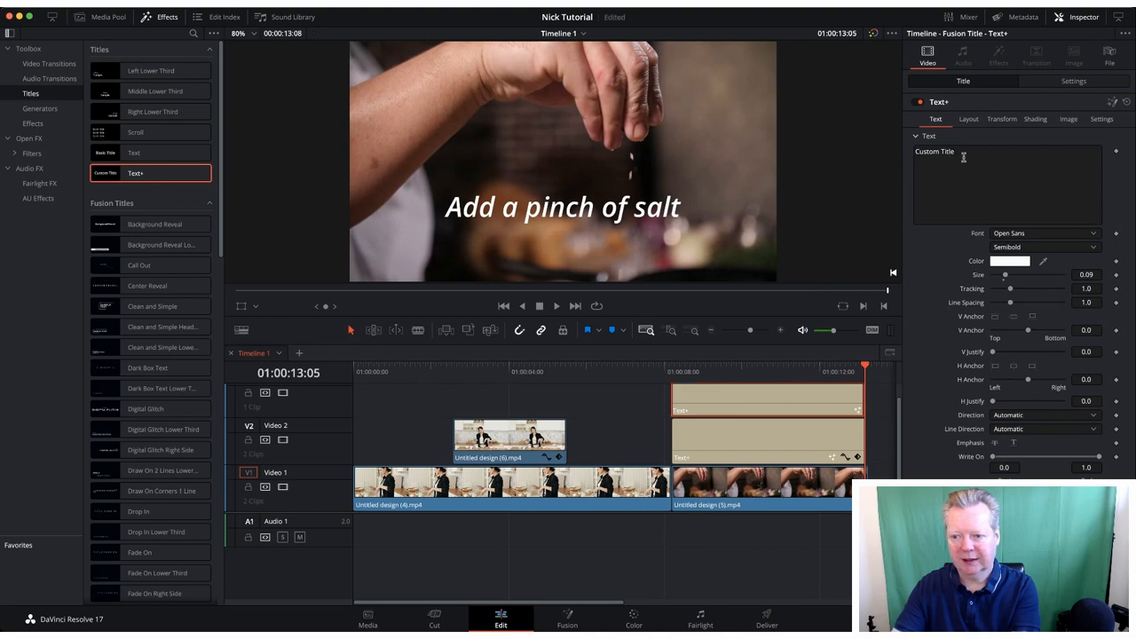
- Replace the second title's 'Custom Title' wording with 'And pepper' and commit it
double_click(933, 151)
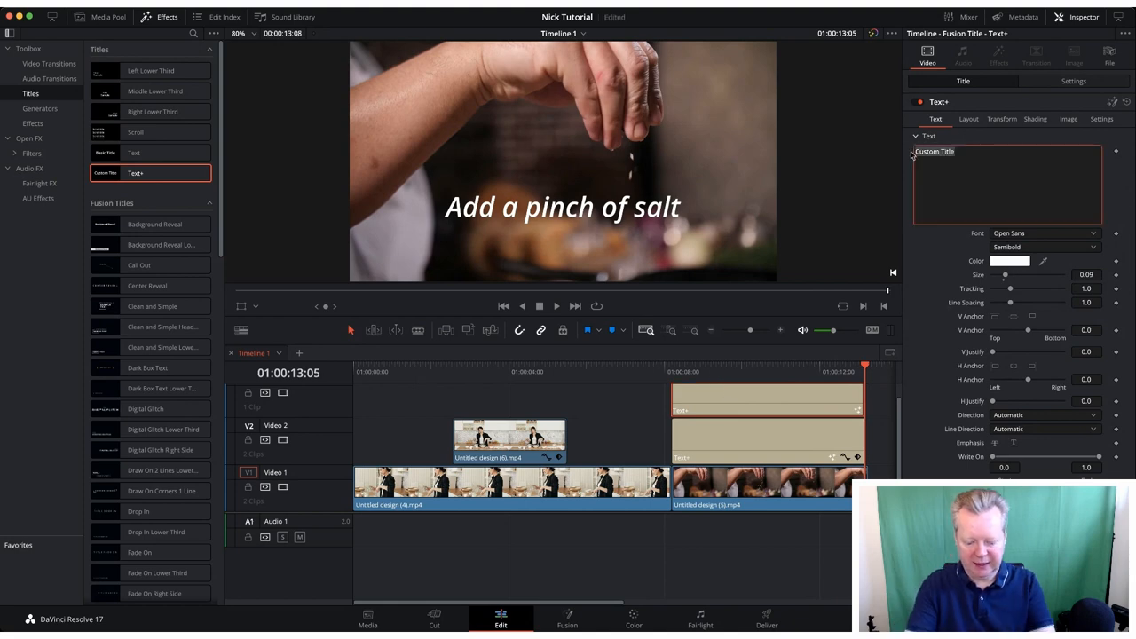
text(And peper)
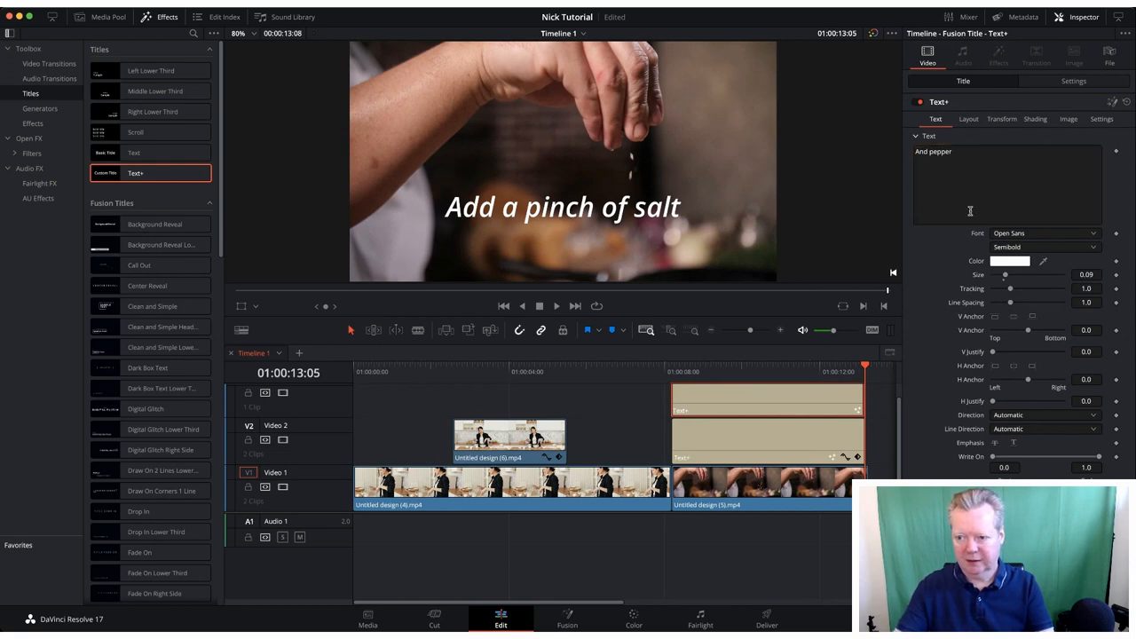
click(1071, 81)
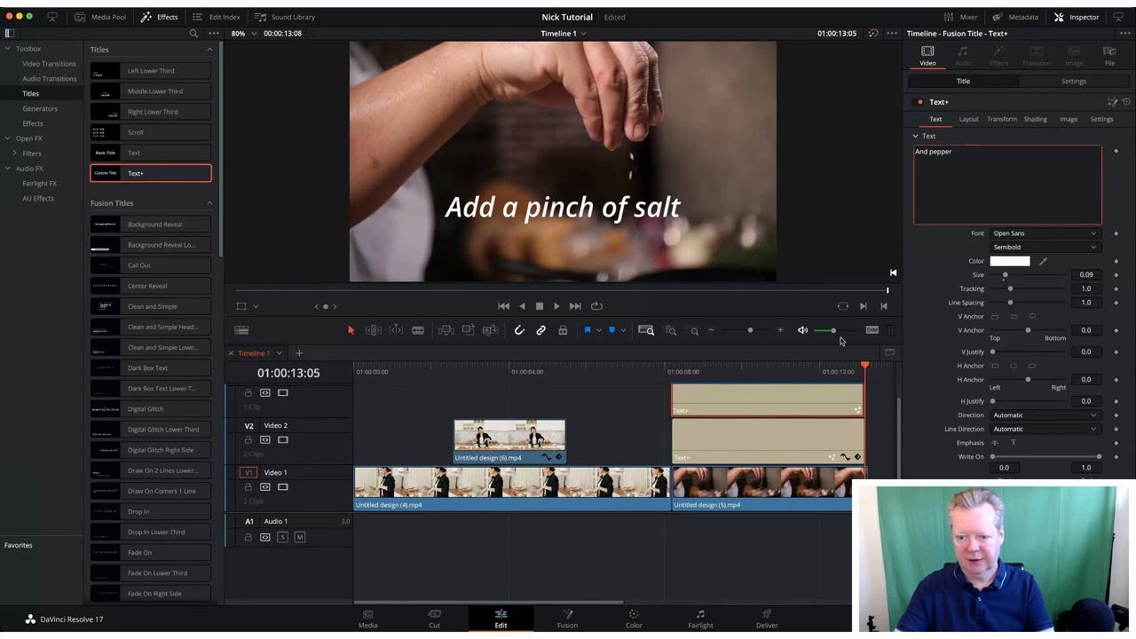
mouse_move(784, 373)
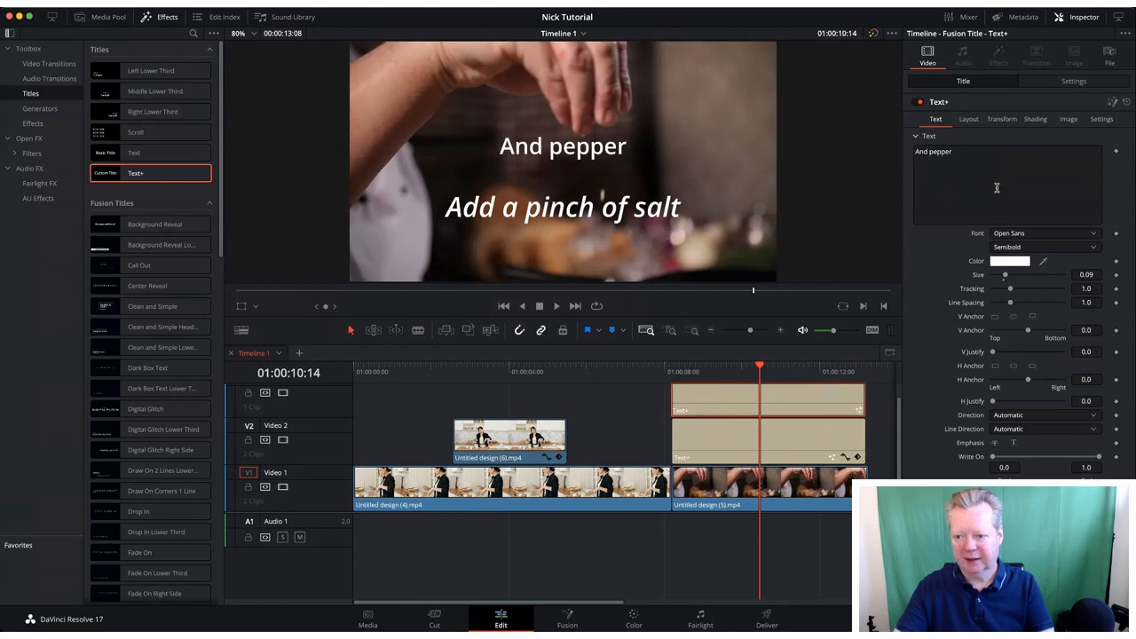
mouse_move(1090, 284)
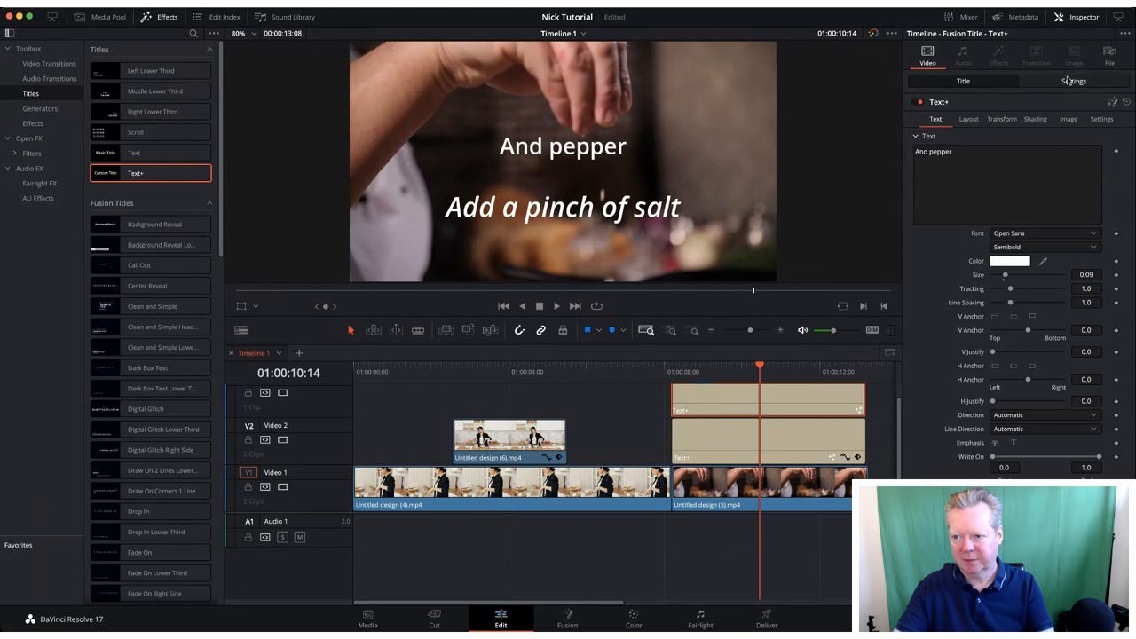
- Lower 'And pepper' below the salt title via Position Y and set it to Semibold Italic
click(1072, 82)
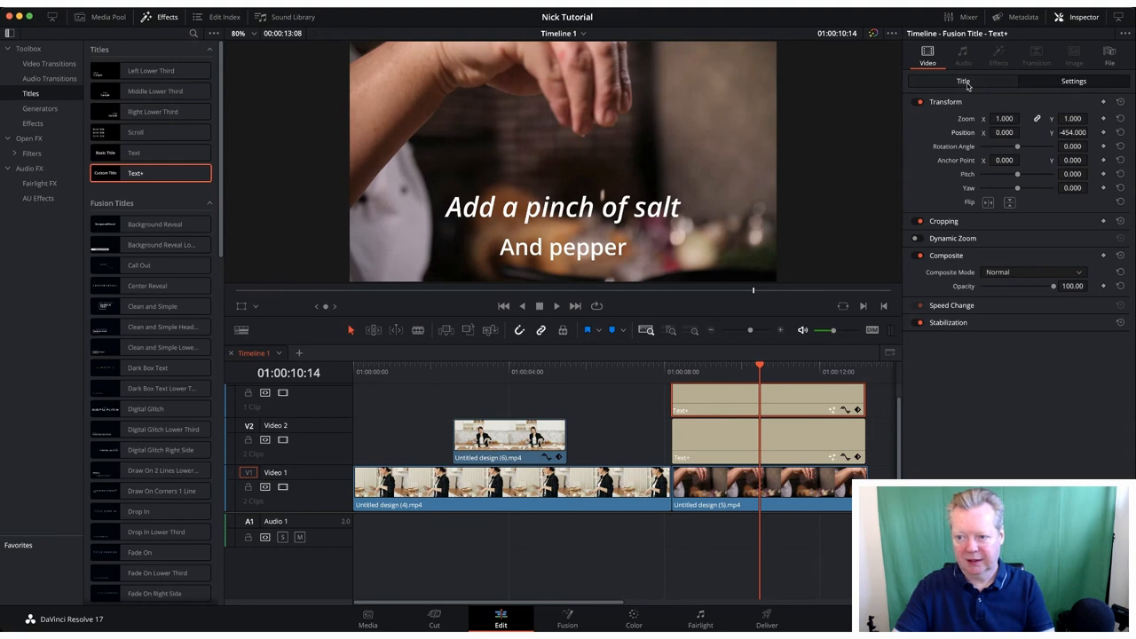
click(962, 82)
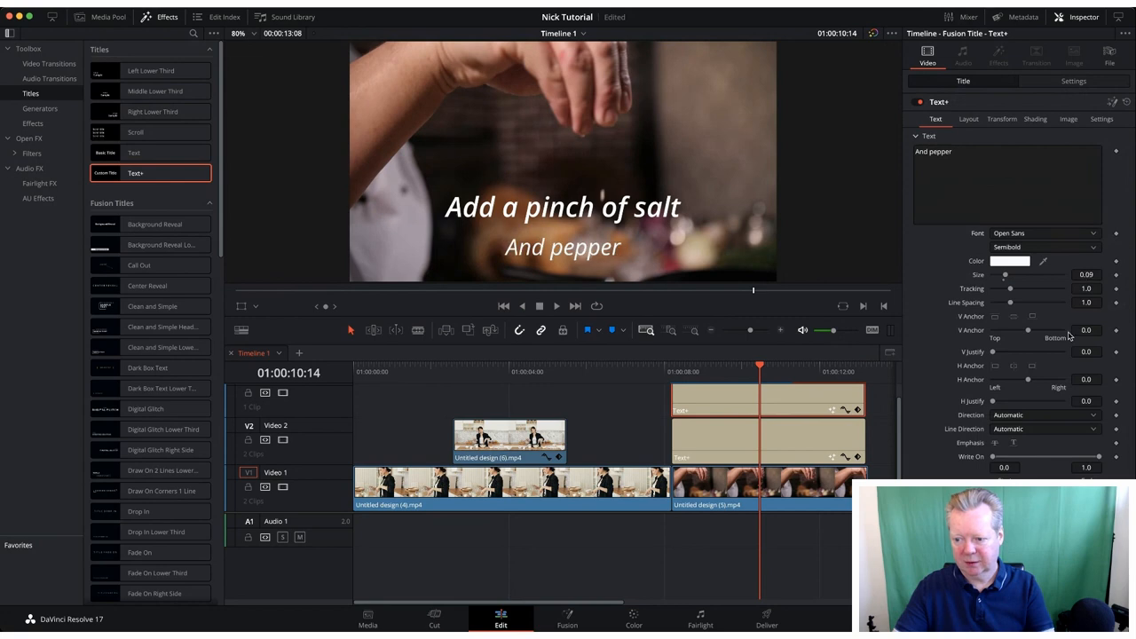
click(1045, 246)
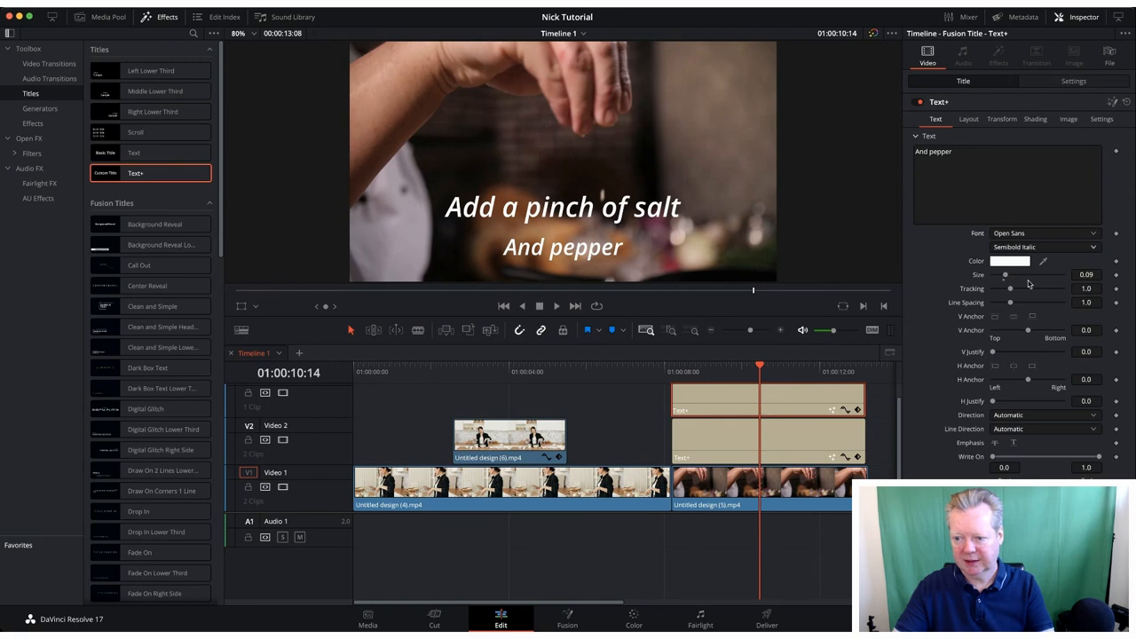
- Test the Size slider on 'And pepper' and return it to its original size
drag(1005, 273, 1008, 273)
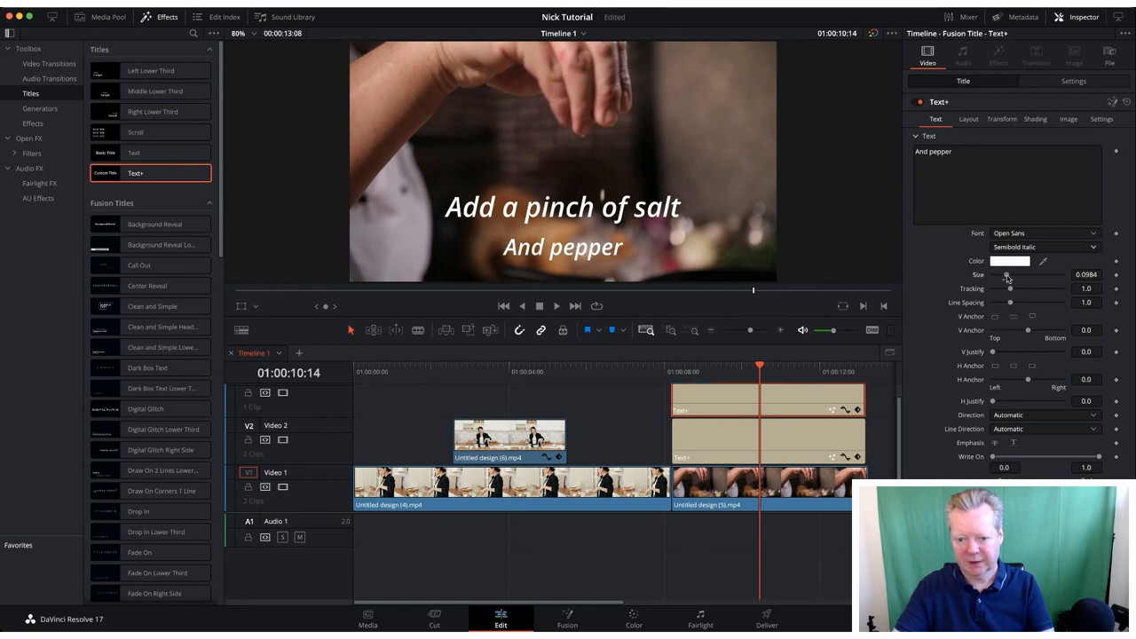
drag(1008, 281, 1010, 280)
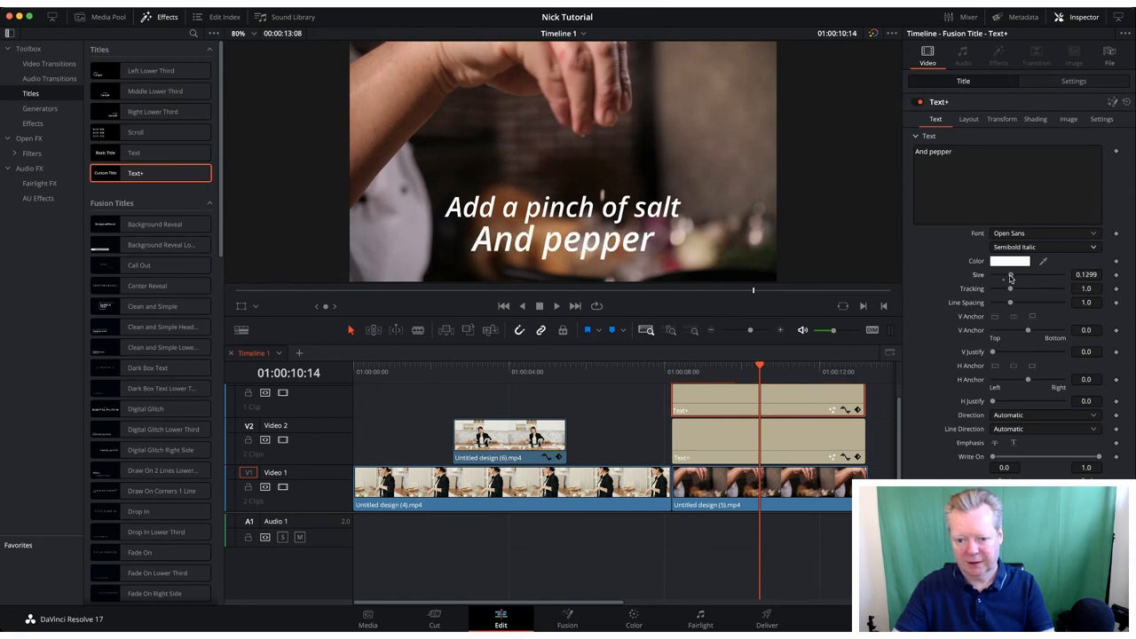
drag(1010, 275, 1005, 275)
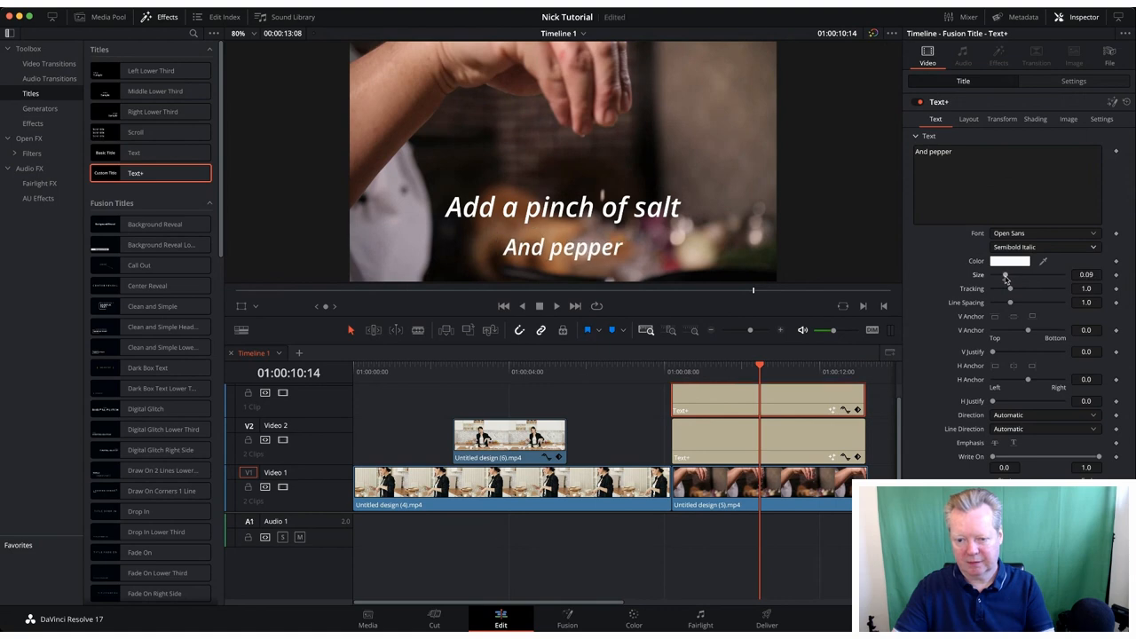
mouse_move(794, 362)
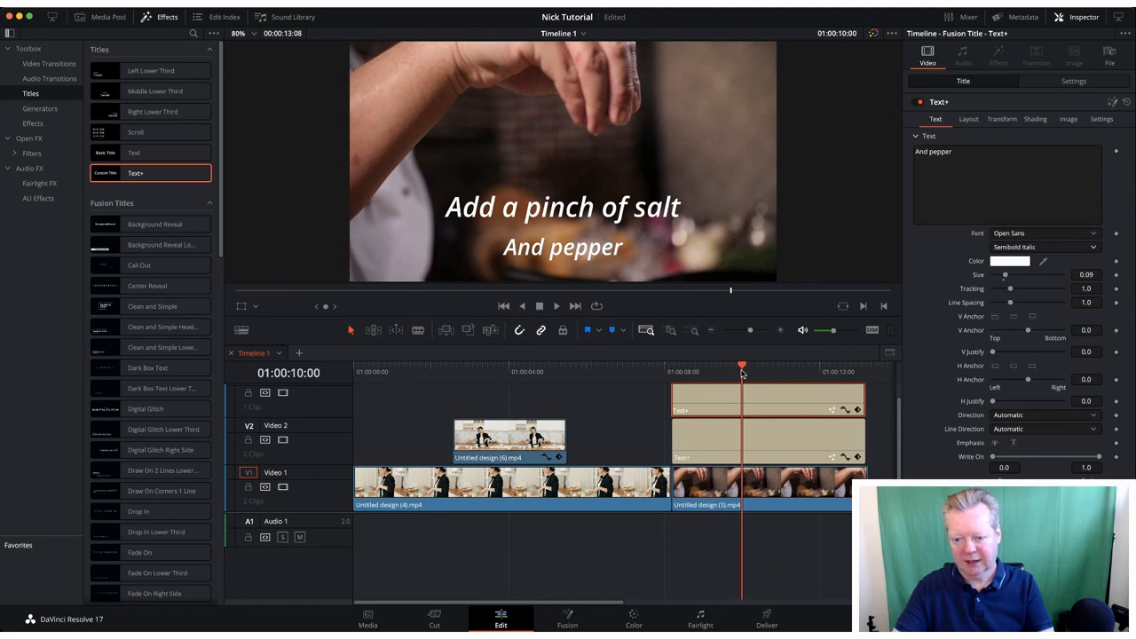
mouse_move(744, 370)
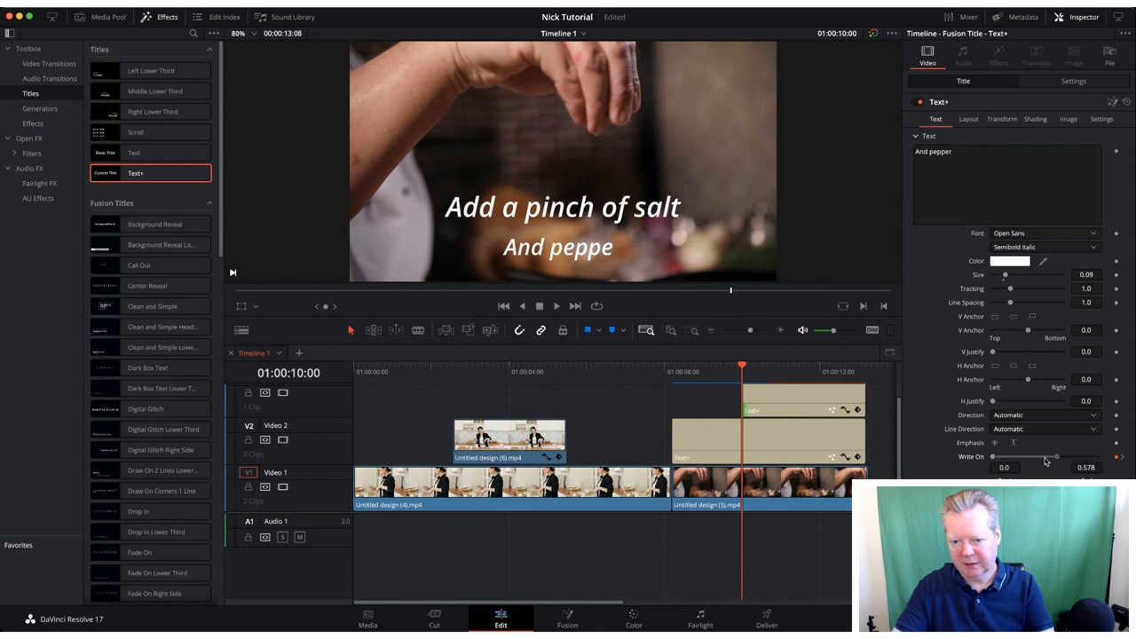
- Give 'And pepper' a typewriter Write On reveal and play back the edit to review both titles
drag(1029, 456, 1003, 456)
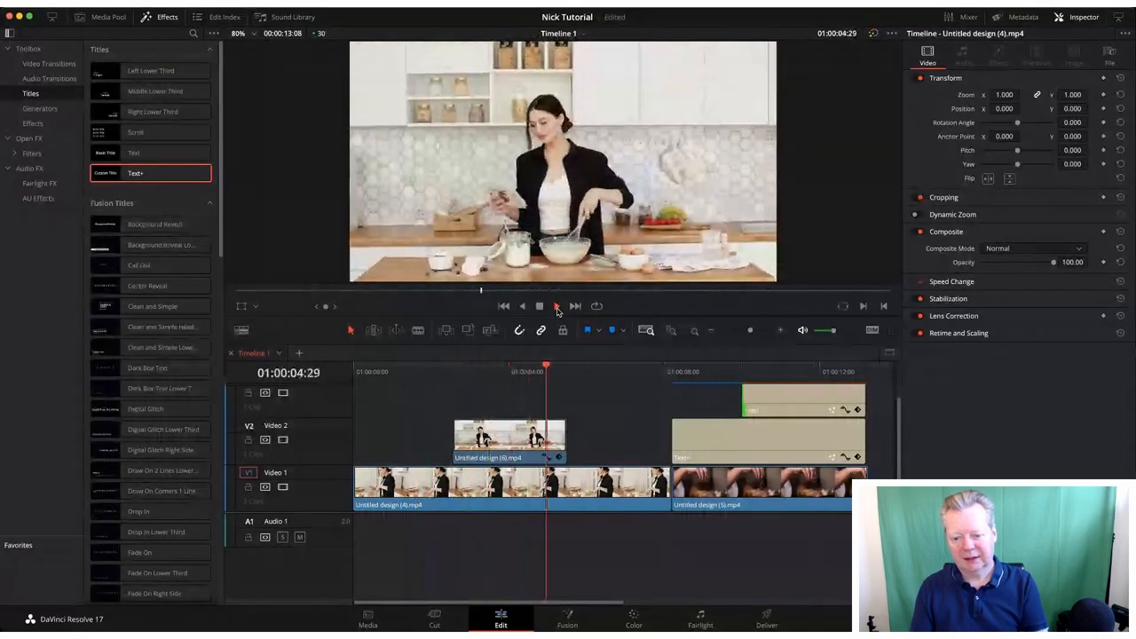
click(557, 306)
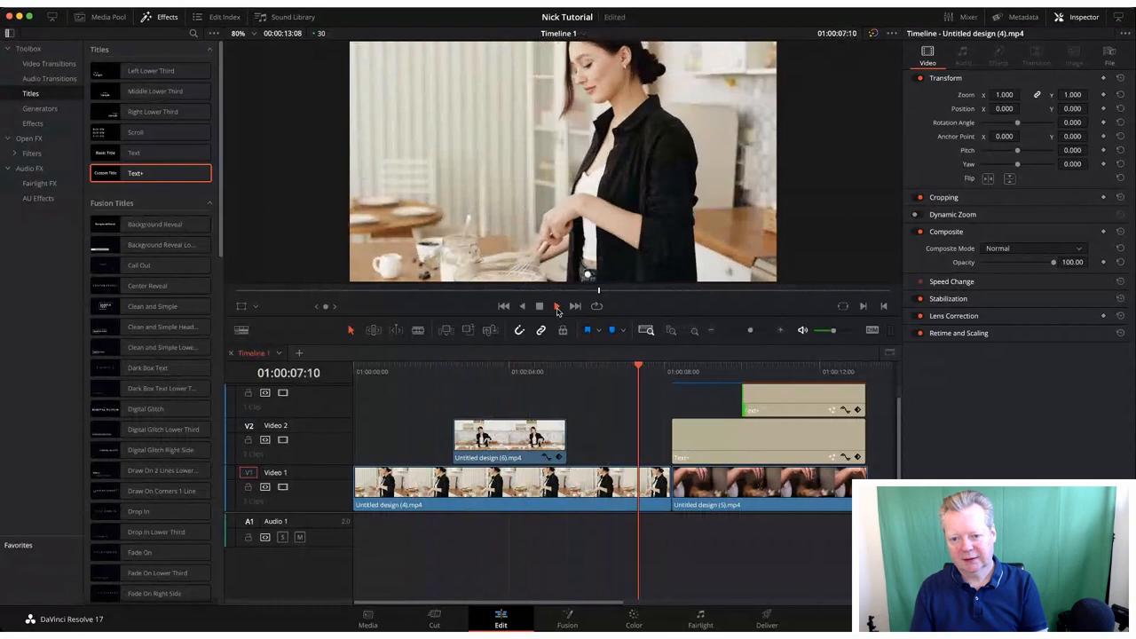